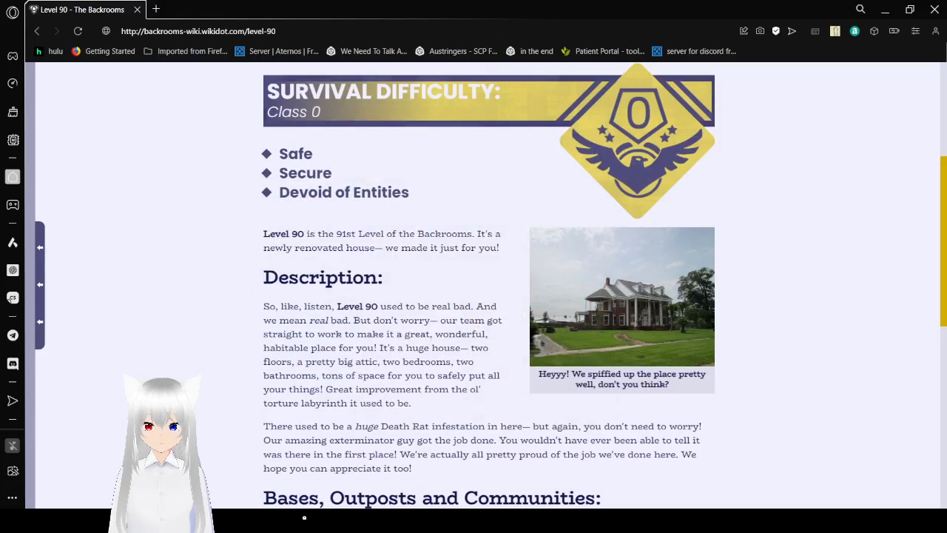
{"action": "mouse_move", "coordinate": [474, 94]}
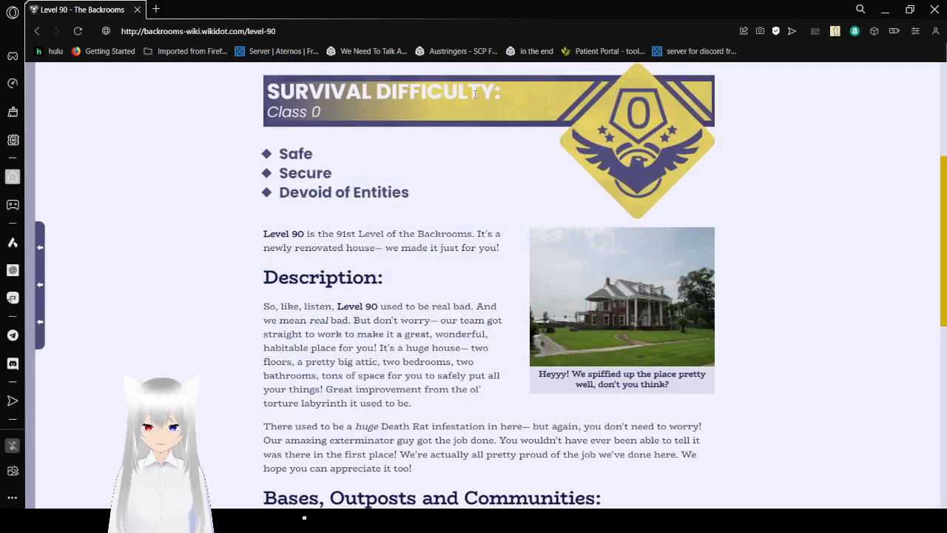
{"action": "mouse_move", "coordinate": [511, 227]}
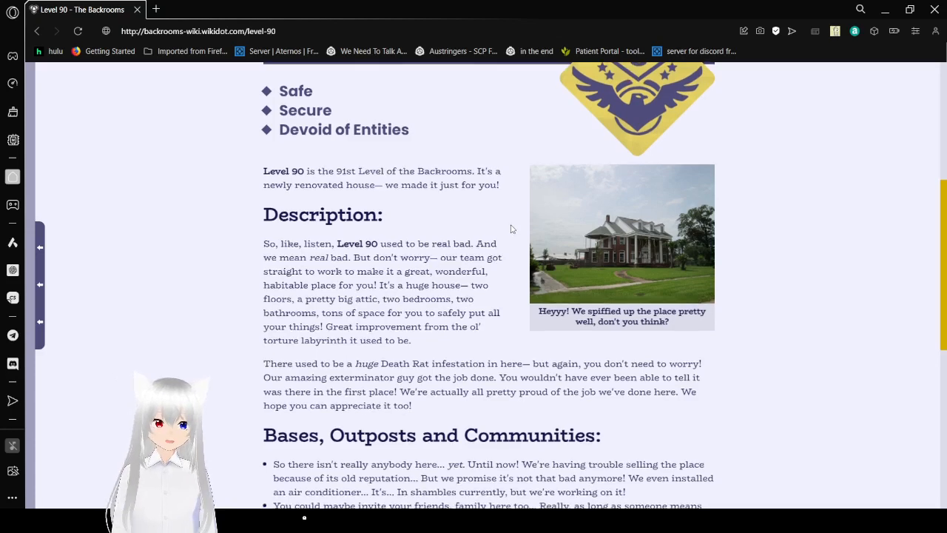
{"action": "scroll", "scroll_direction": "down", "scroll_amount": 3}
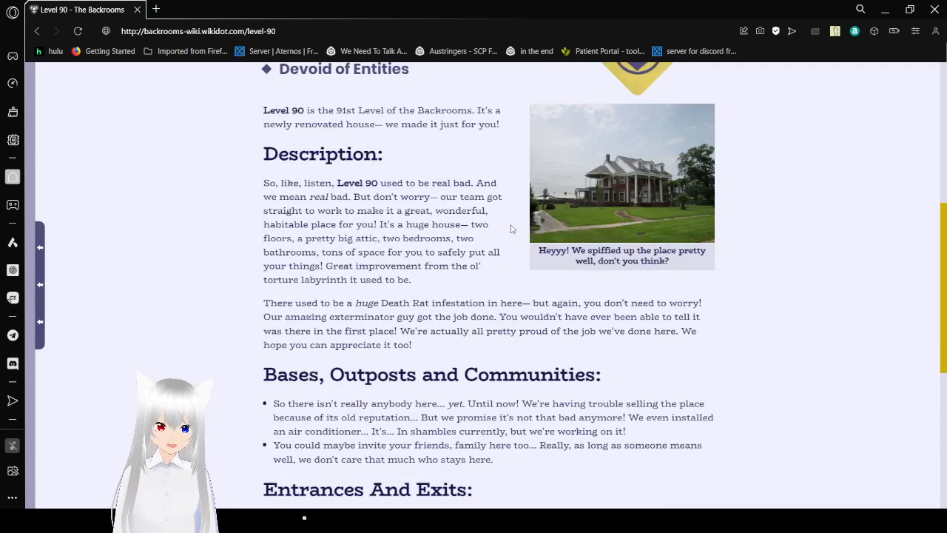
{"action": "scroll", "scroll_direction": "down", "scroll_amount": 3}
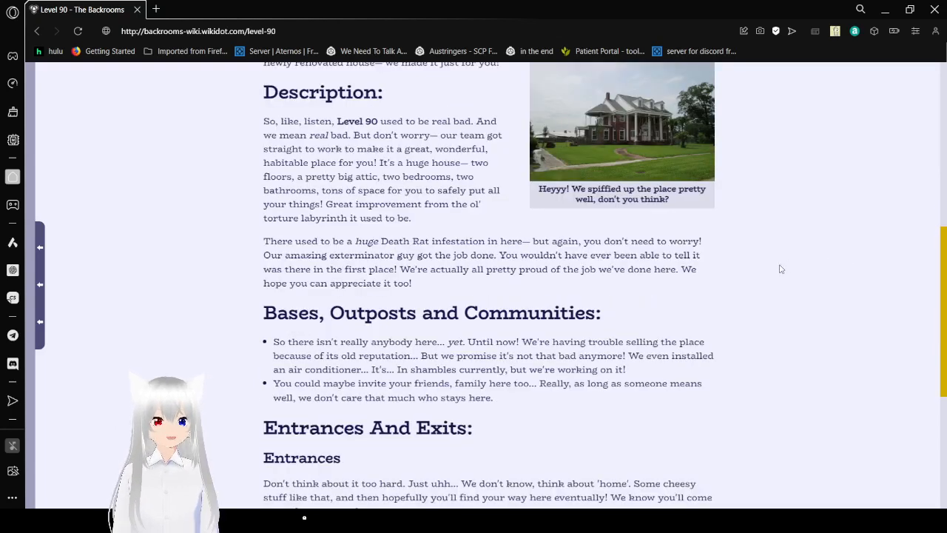
{"action": "scroll", "scroll_direction": "down", "scroll_amount": 3}
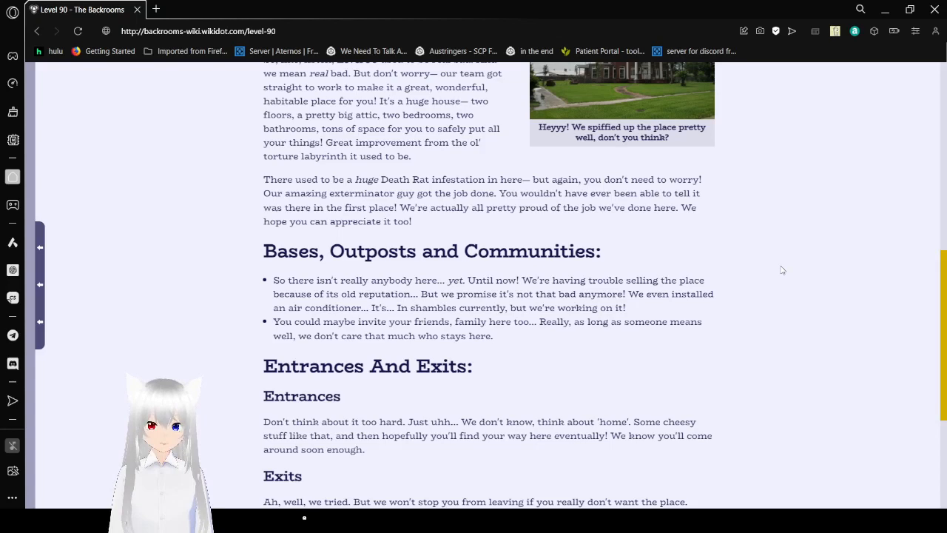
{"action": "scroll", "scroll_direction": "down", "scroll_amount": 3}
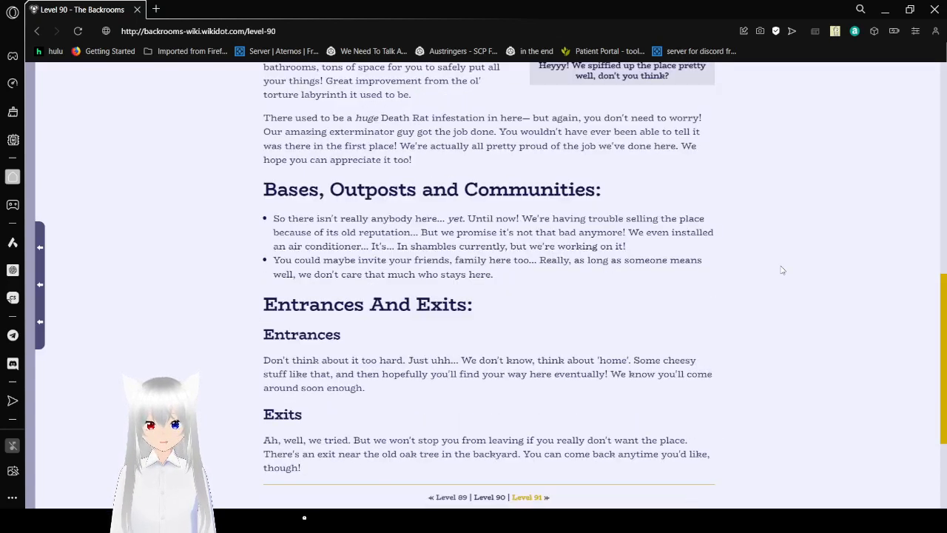
{"action": "scroll", "scroll_direction": "down", "scroll_amount": 3}
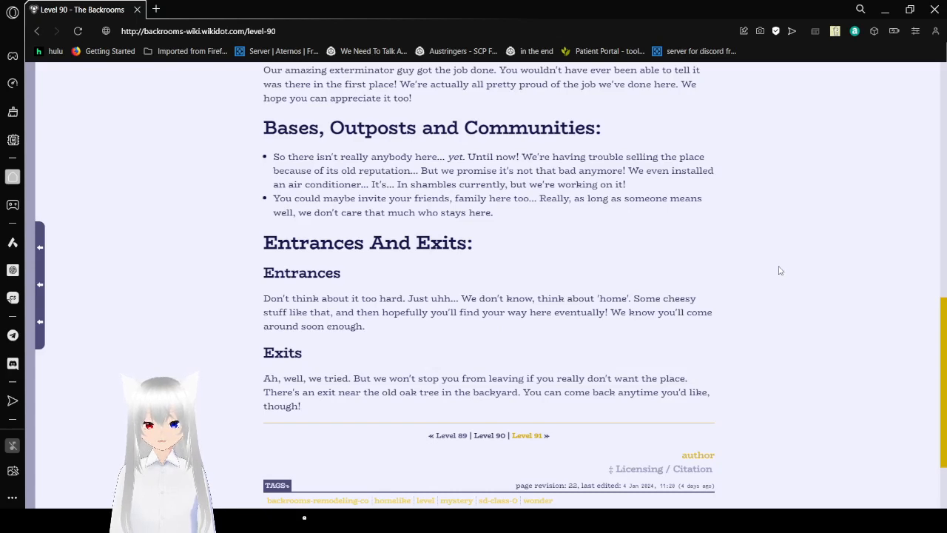
{"action": "scroll", "scroll_direction": "down", "scroll_amount": 3}
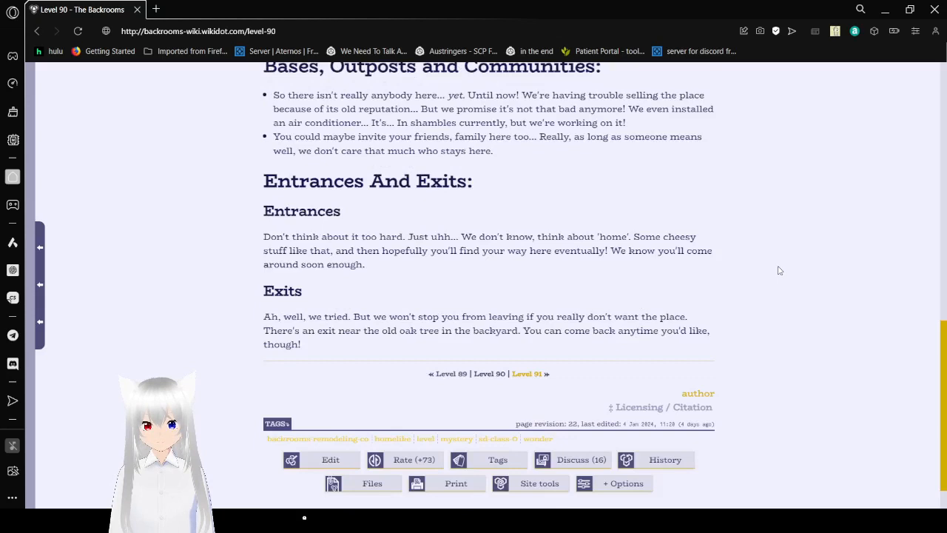